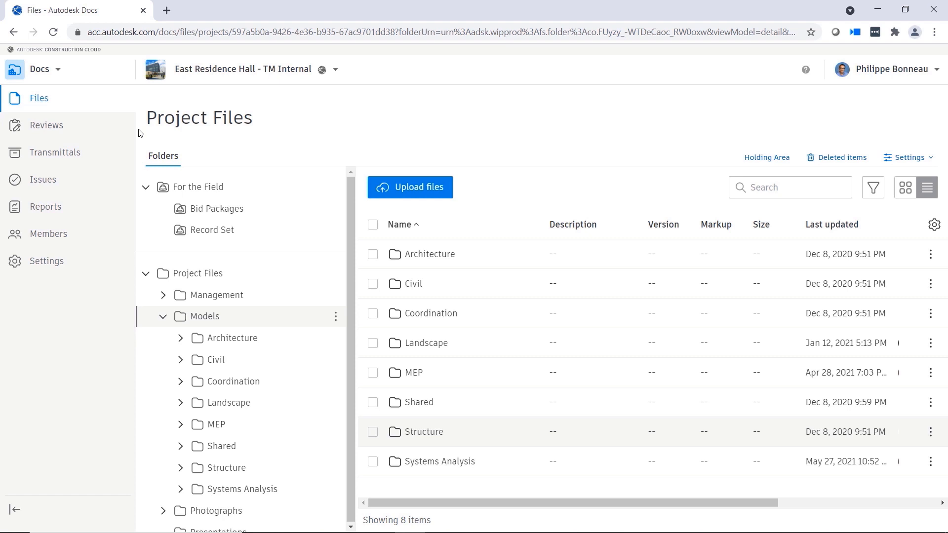
- Switch the East Residence Hall project from Docs to Model Coordination
{"action": "left_click", "coordinate": [45, 69]}
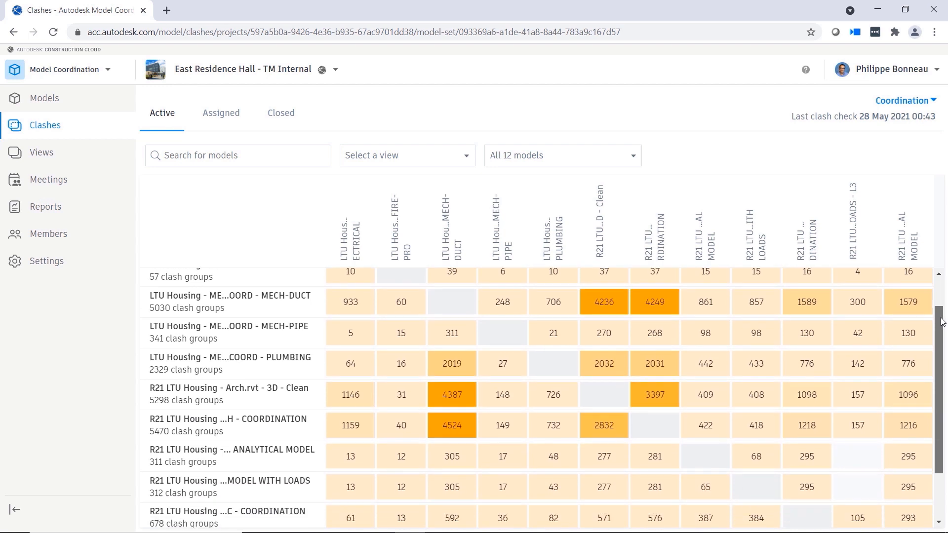
- Open the 82 physical-versus-plumbing clash cell and select the Basic Wall [889823] clash
{"action": "scroll", "scroll_direction": "down", "scroll_amount": 3}
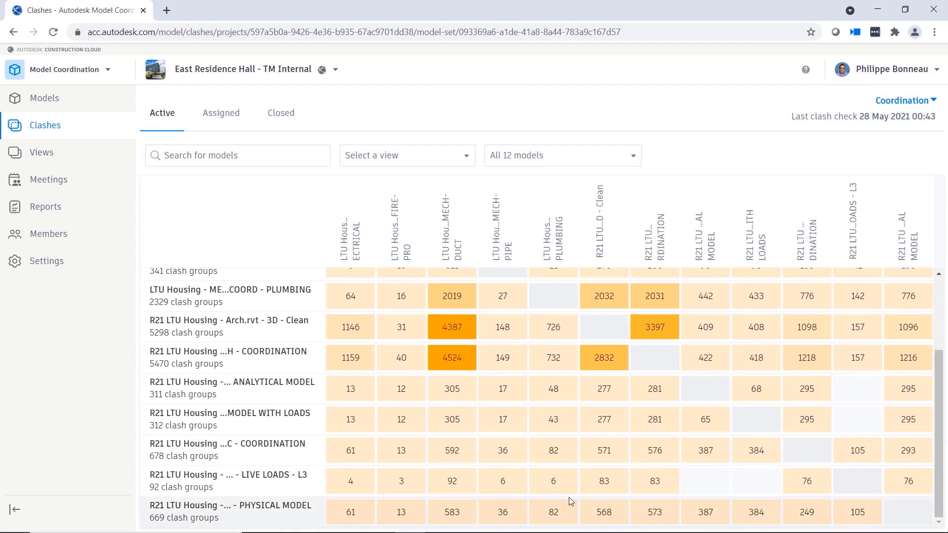
{"action": "mouse_move", "coordinate": [552, 512]}
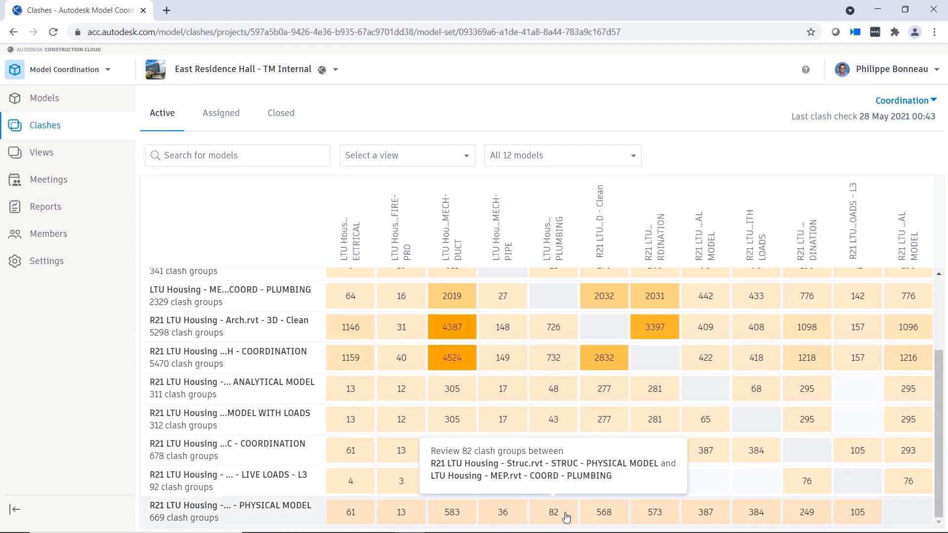
{"action": "left_click", "coordinate": [552, 512]}
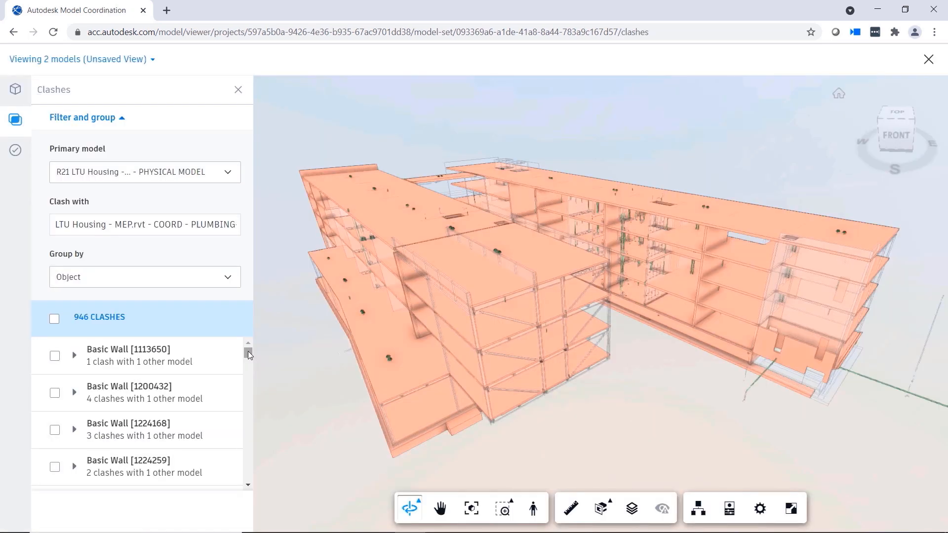
{"action": "scroll", "scroll_direction": "down", "scroll_amount": 3}
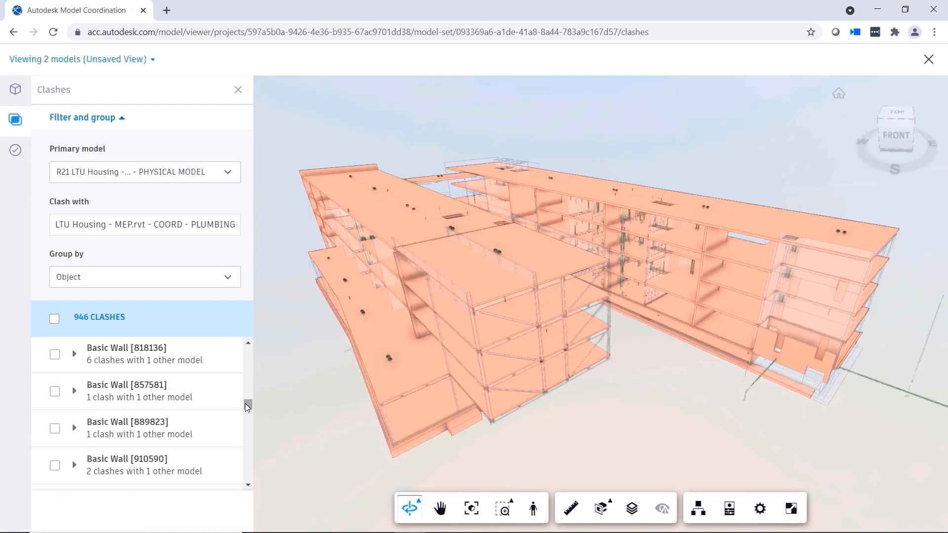
{"action": "left_click", "coordinate": [54, 425]}
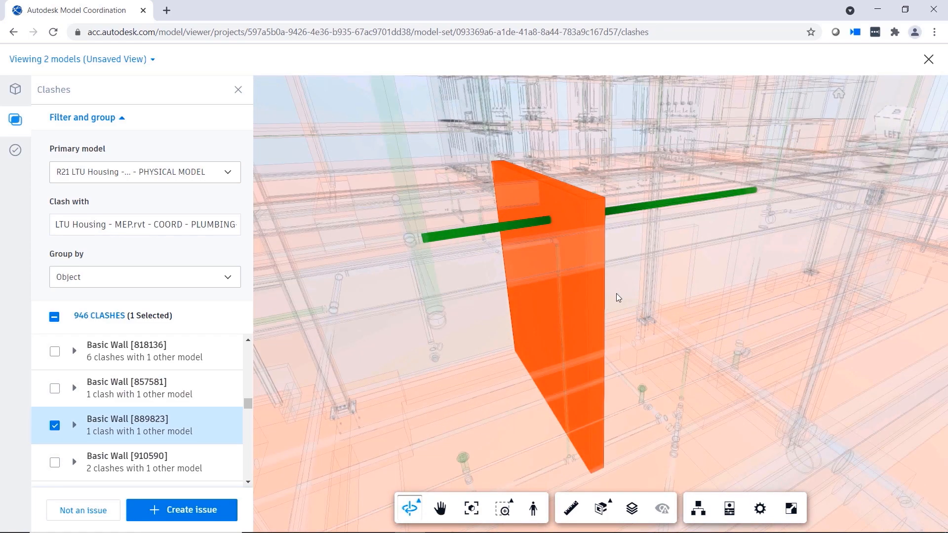
- Create issue #38 from that clash, assign it, and view the Issues list
{"action": "left_click", "coordinate": [181, 510]}
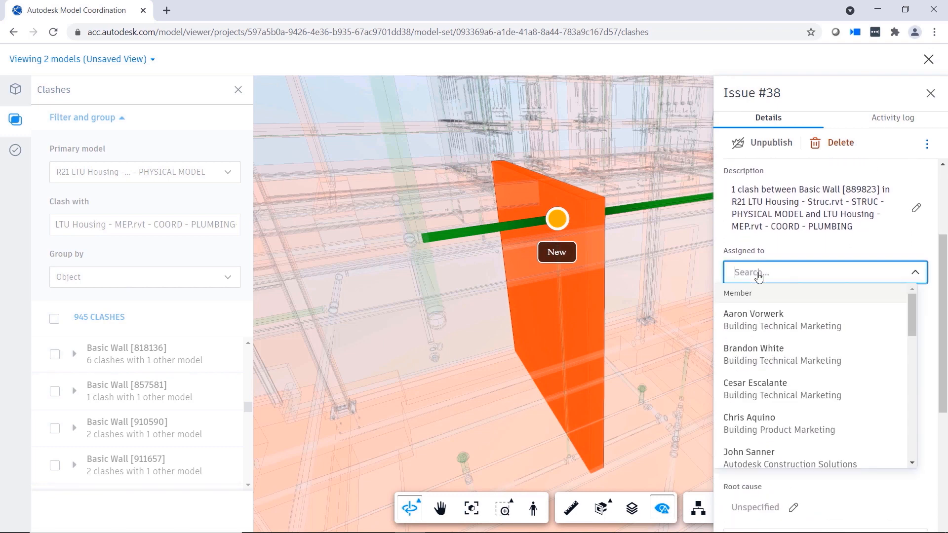
{"action": "left_click", "coordinate": [754, 353]}
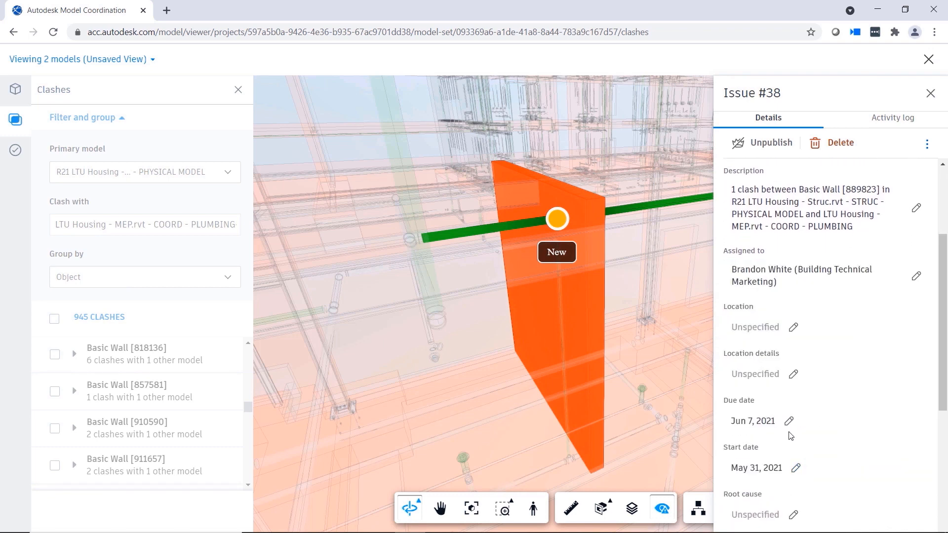
{"action": "scroll", "scroll_direction": "down", "scroll_amount": 3}
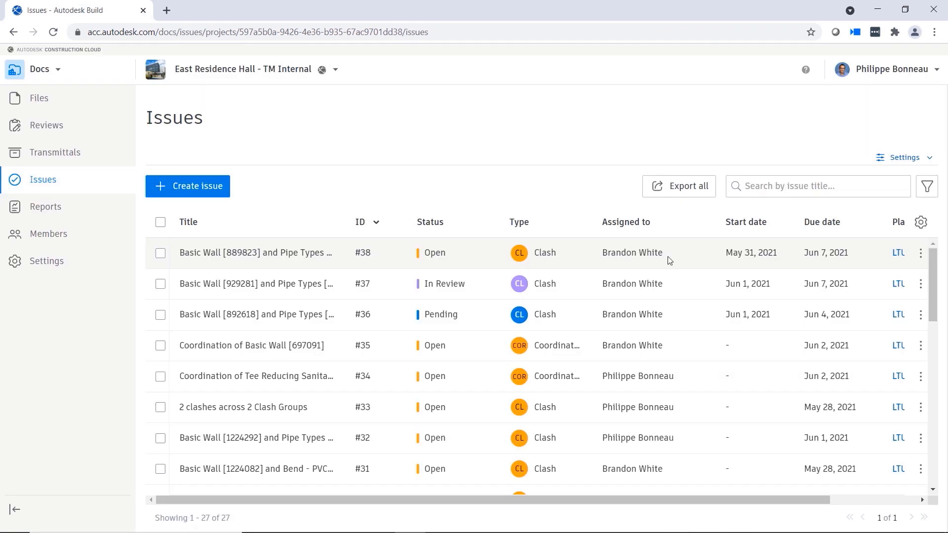
{"action": "mouse_move", "coordinate": [672, 261]}
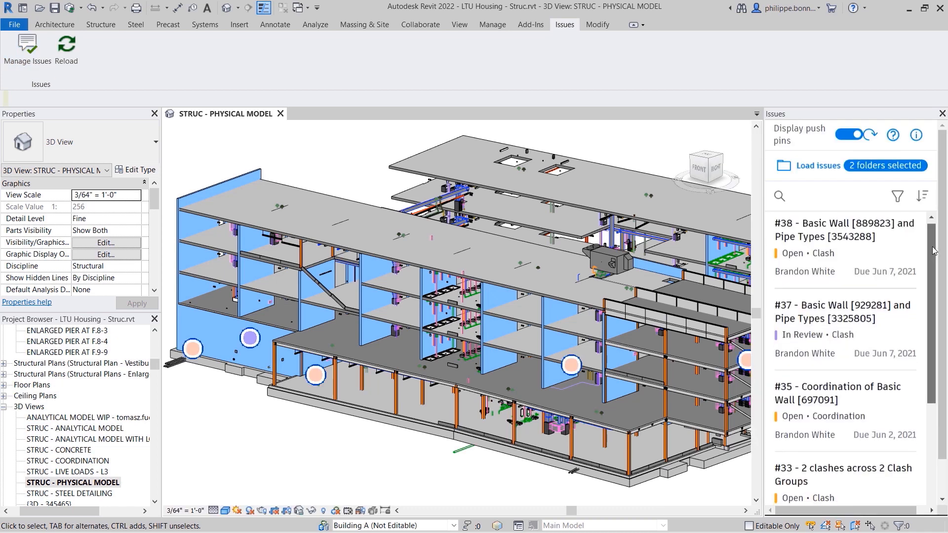
- Open issue #38's details in Revit's Issues panel and check its Status
{"action": "scroll", "scroll_direction": "down", "scroll_amount": 3}
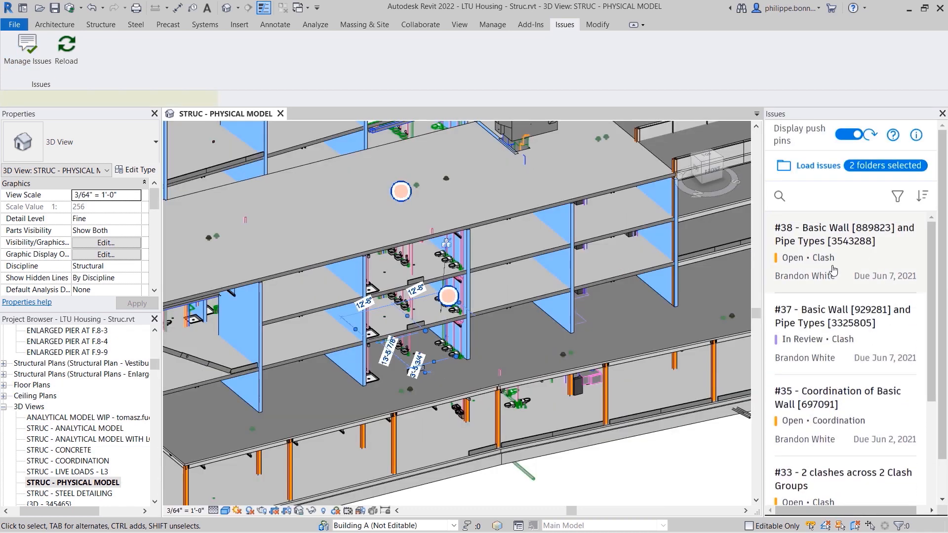
{"action": "left_click", "coordinate": [842, 242]}
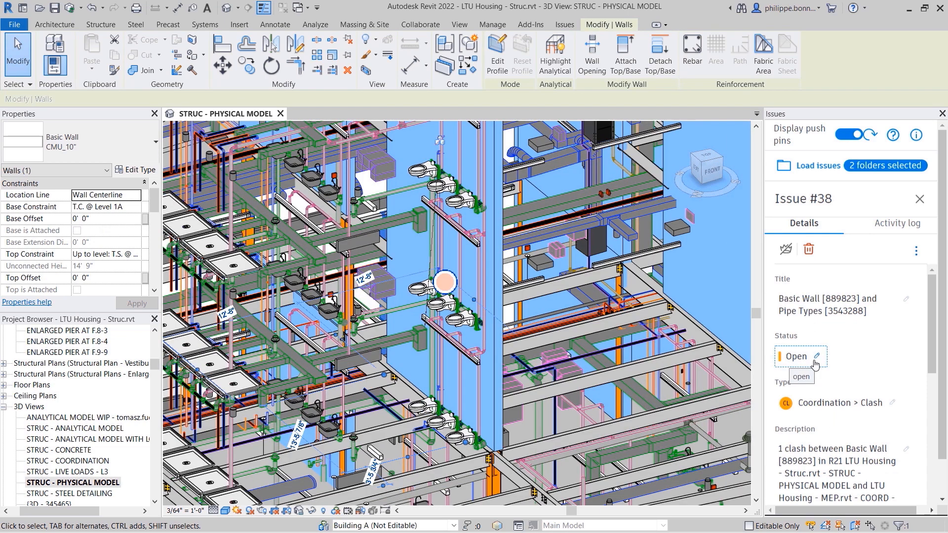
{"action": "left_click", "coordinate": [799, 355]}
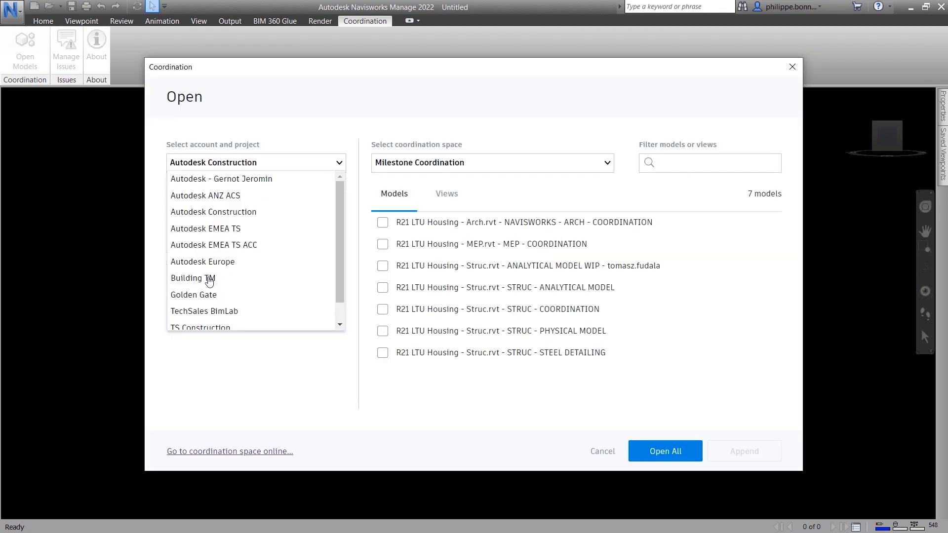
- Open COORD - PLUMBING and STRUC - PHYSICAL MODEL from the Building TM coordination space
{"action": "left_click", "coordinate": [192, 277]}
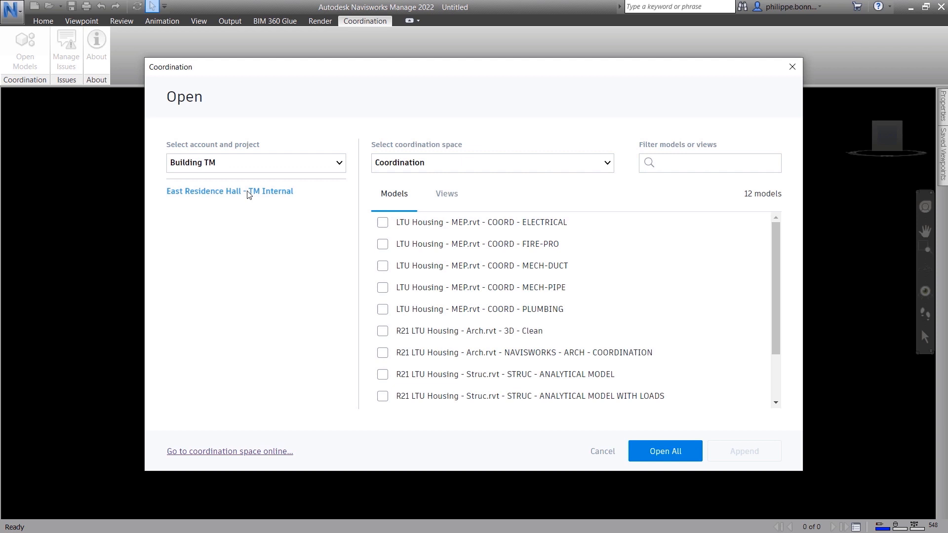
{"action": "left_click", "coordinate": [606, 162]}
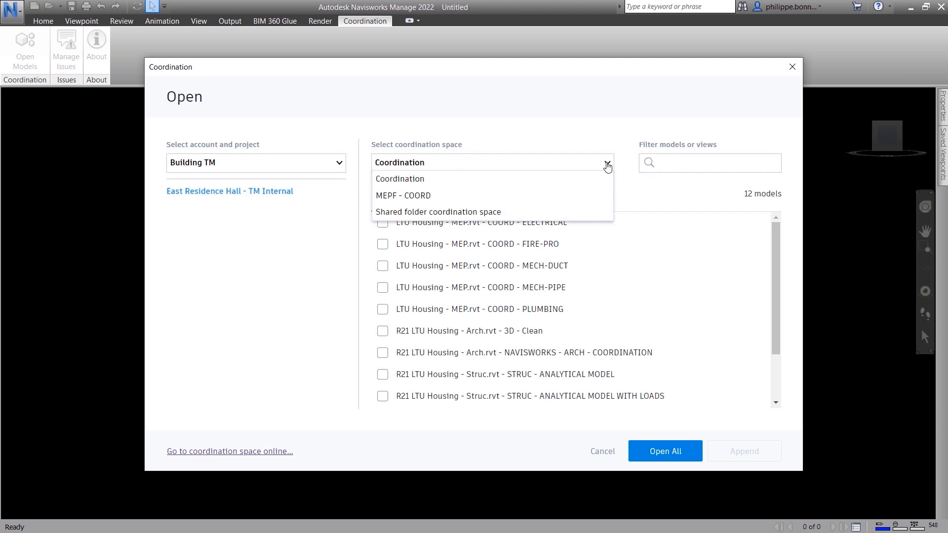
{"action": "left_click", "coordinate": [382, 309]}
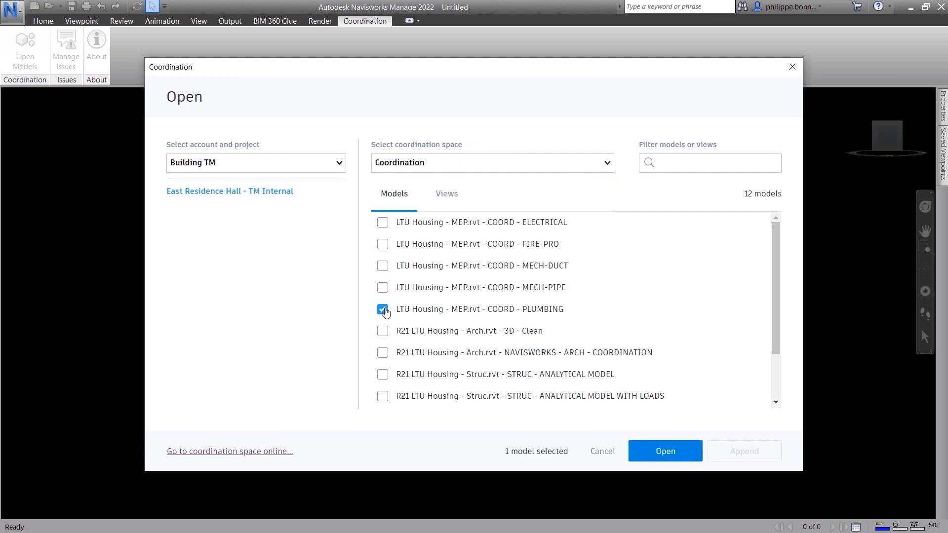
{"action": "left_click", "coordinate": [382, 397]}
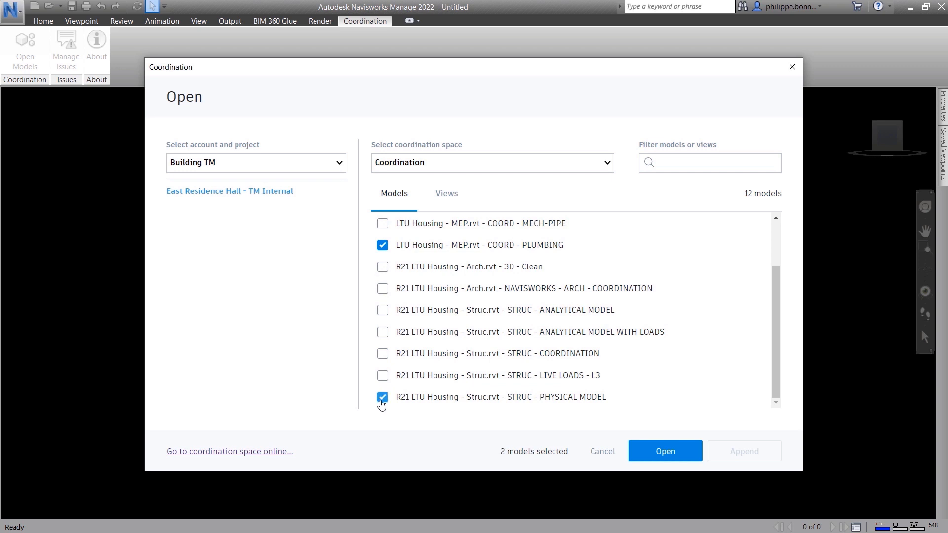
{"action": "left_click", "coordinate": [663, 451]}
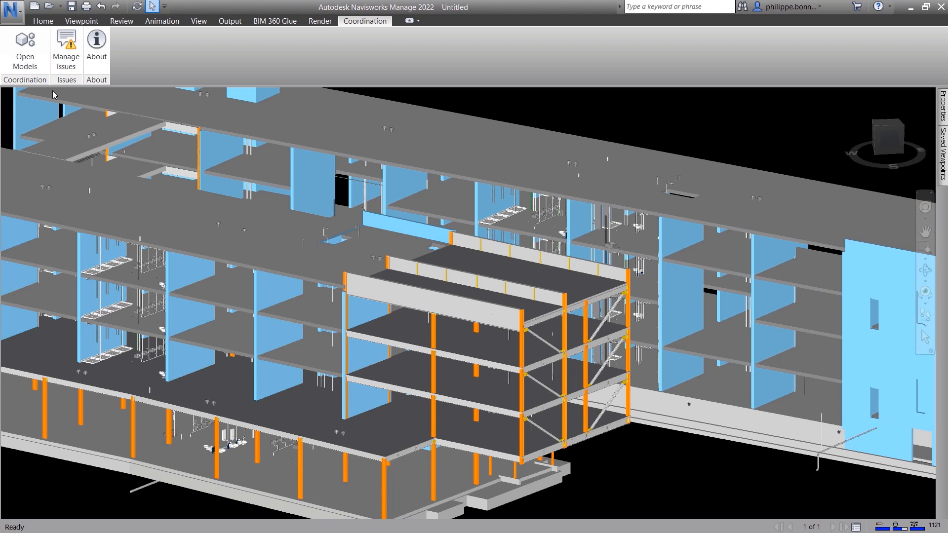
{"action": "left_click", "coordinate": [43, 21]}
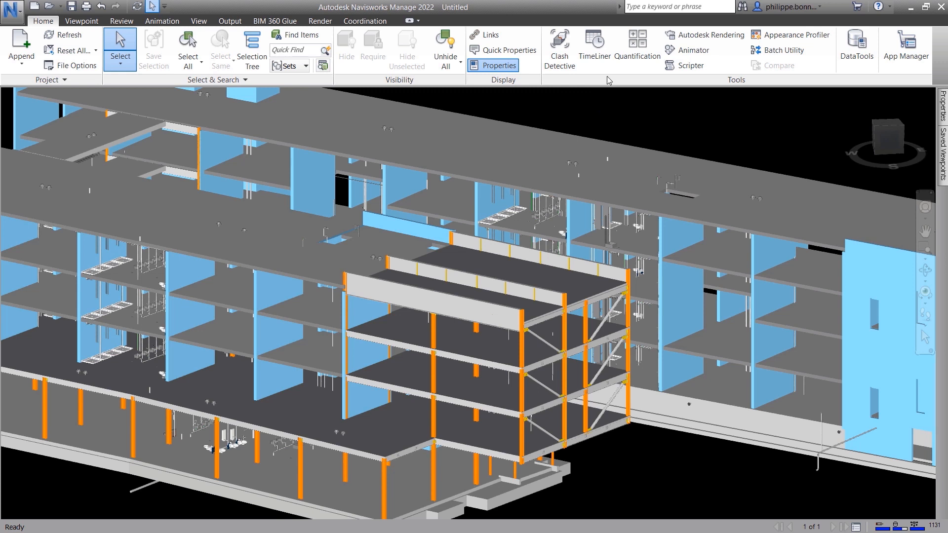
{"action": "mouse_move", "coordinate": [594, 48]}
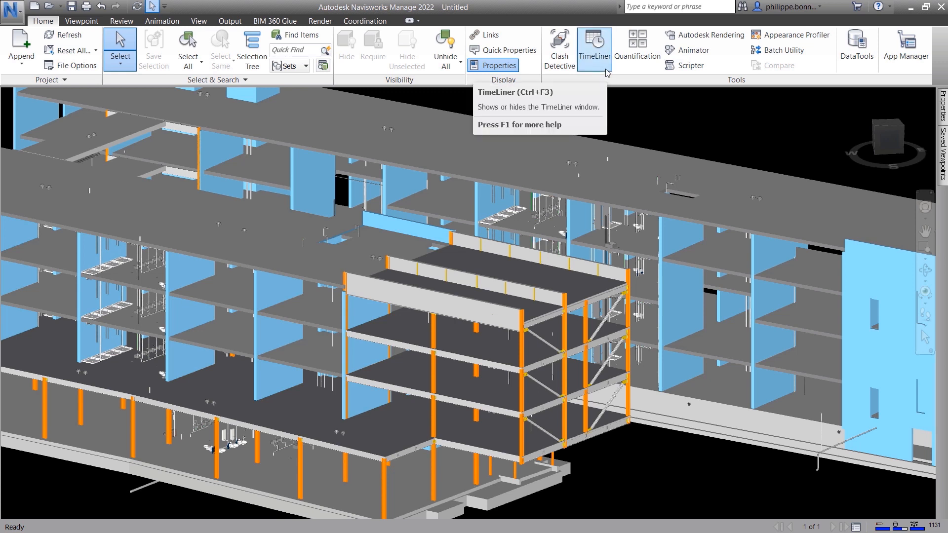
{"action": "mouse_move", "coordinate": [613, 103]}
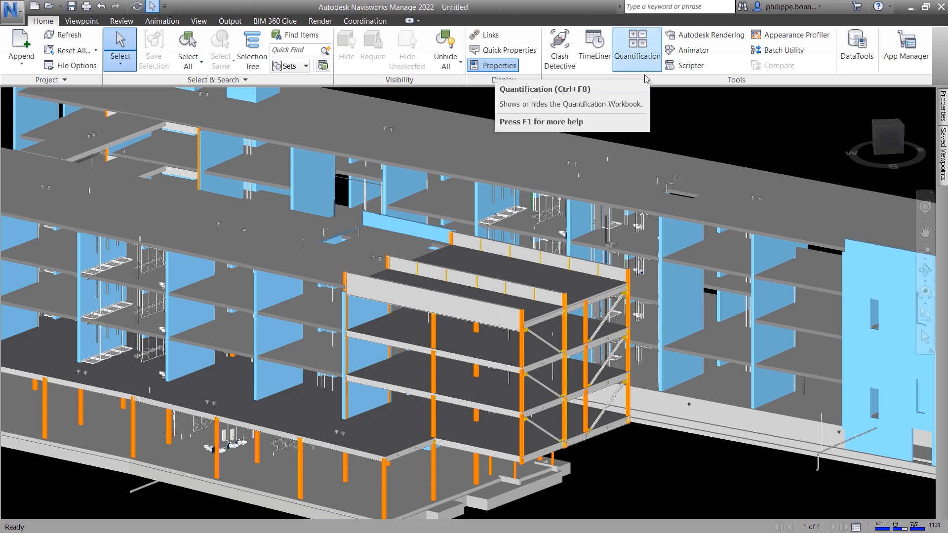
{"action": "mouse_move", "coordinate": [538, 301]}
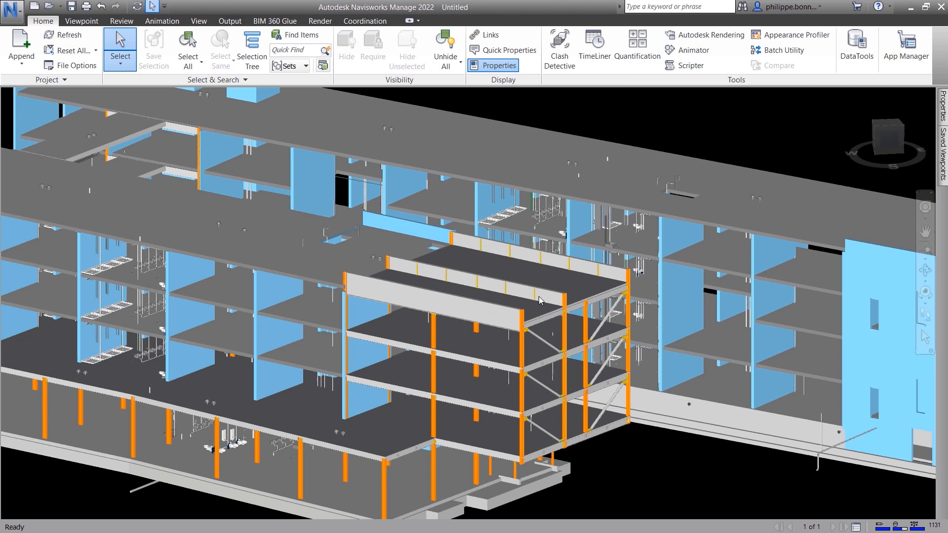
{"action": "left_click", "coordinate": [364, 21]}
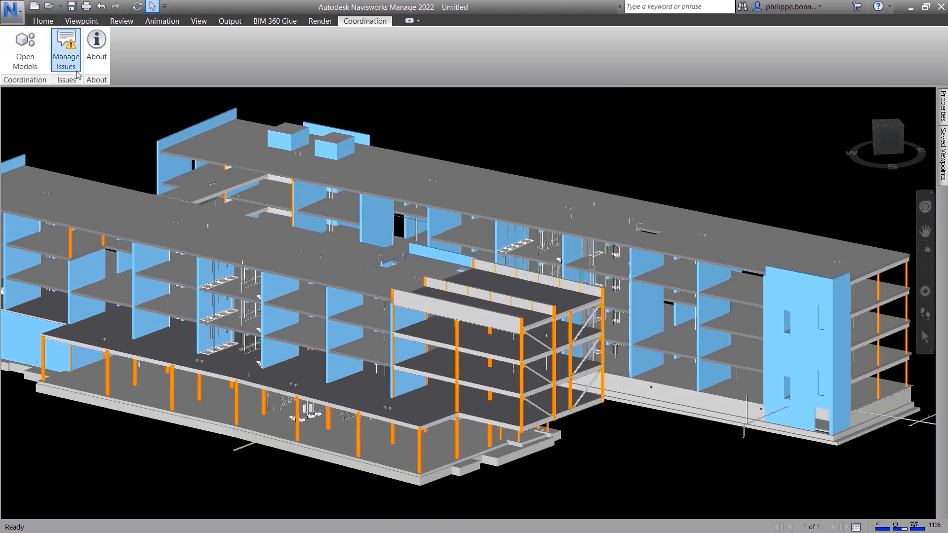
- Review issue #38's details in the Navisworks coordination issues list
{"action": "left_click", "coordinate": [65, 50]}
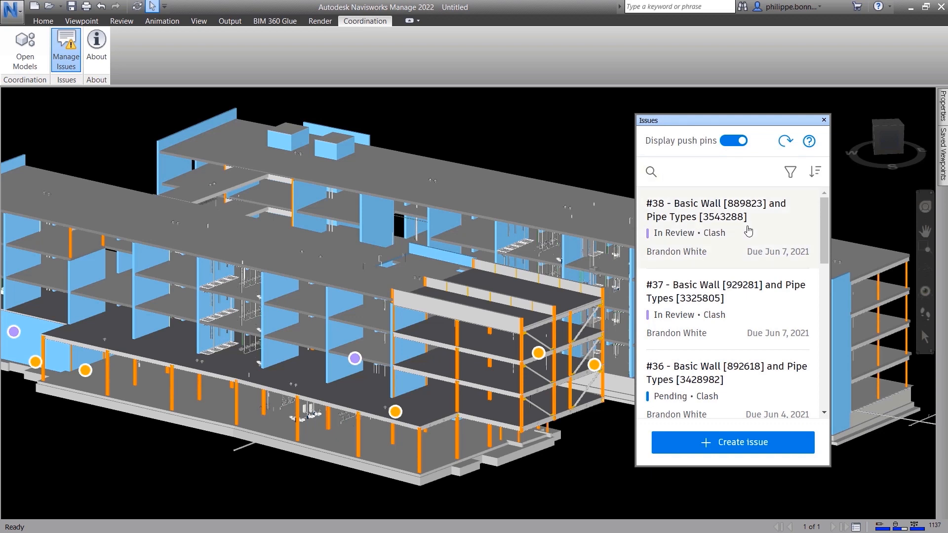
{"action": "left_click", "coordinate": [716, 210]}
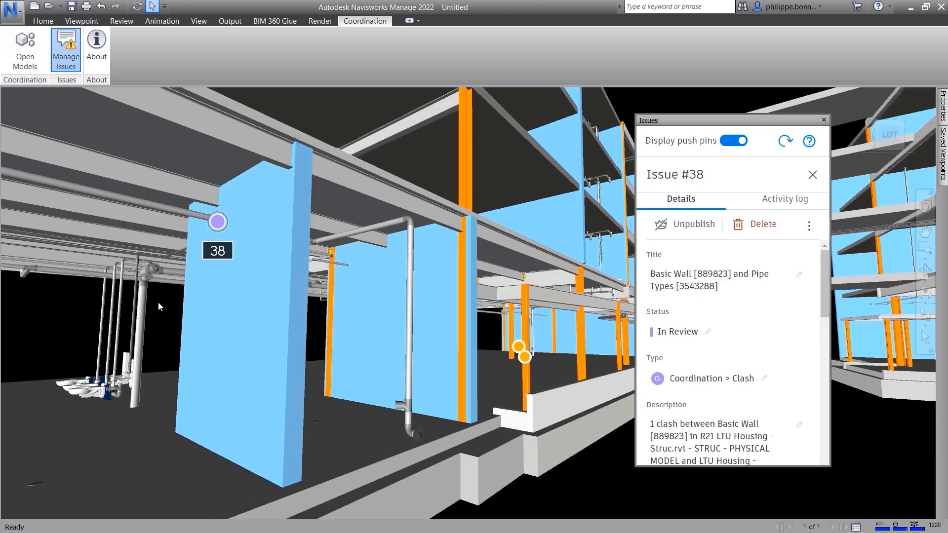
{"action": "scroll", "scroll_direction": "down", "scroll_amount": 3}
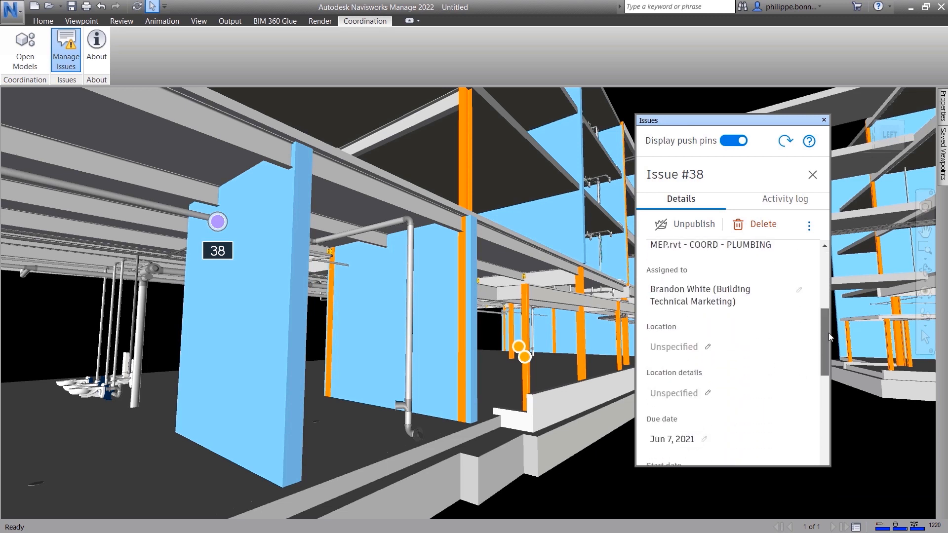
{"action": "scroll", "scroll_direction": "down", "scroll_amount": 3}
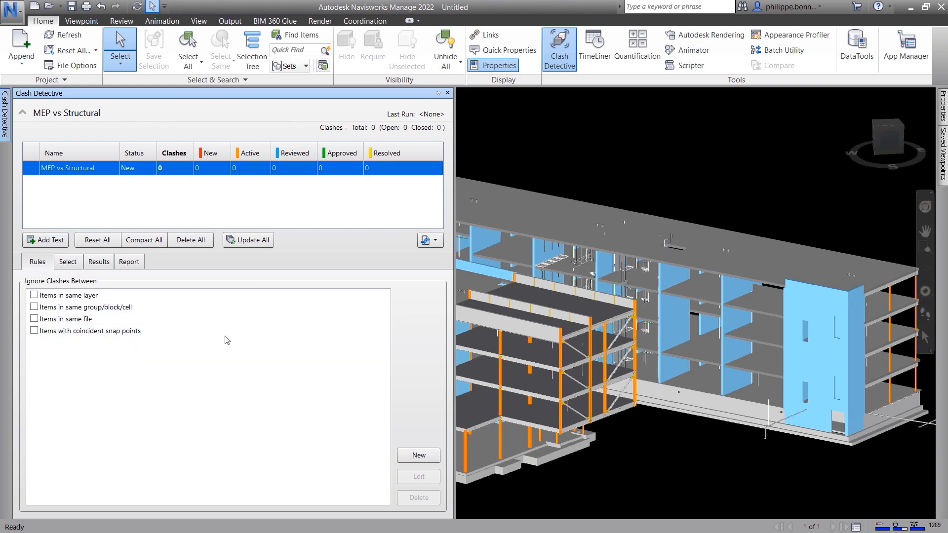
- Run the MEP vs Structural test with Pipes against Structural Framing
{"action": "left_click", "coordinate": [426, 240]}
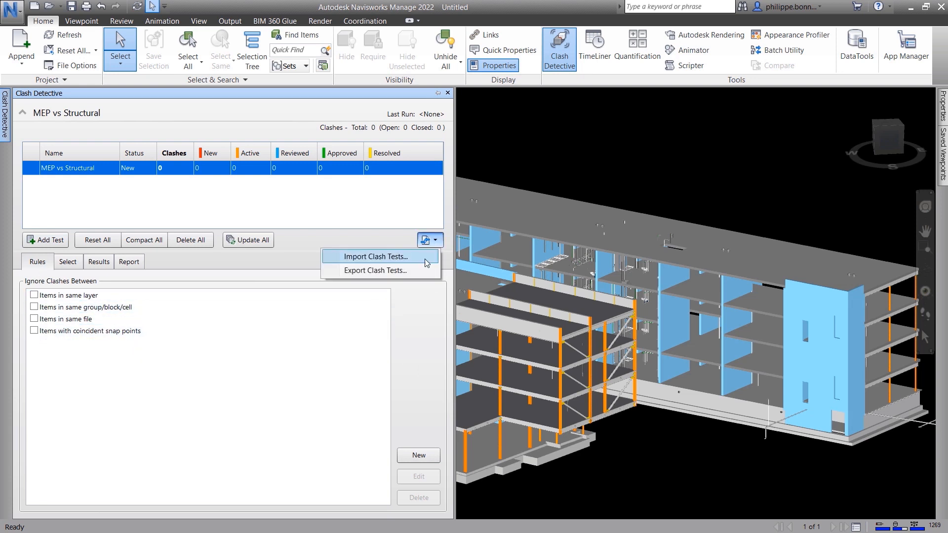
{"action": "left_click", "coordinate": [68, 261]}
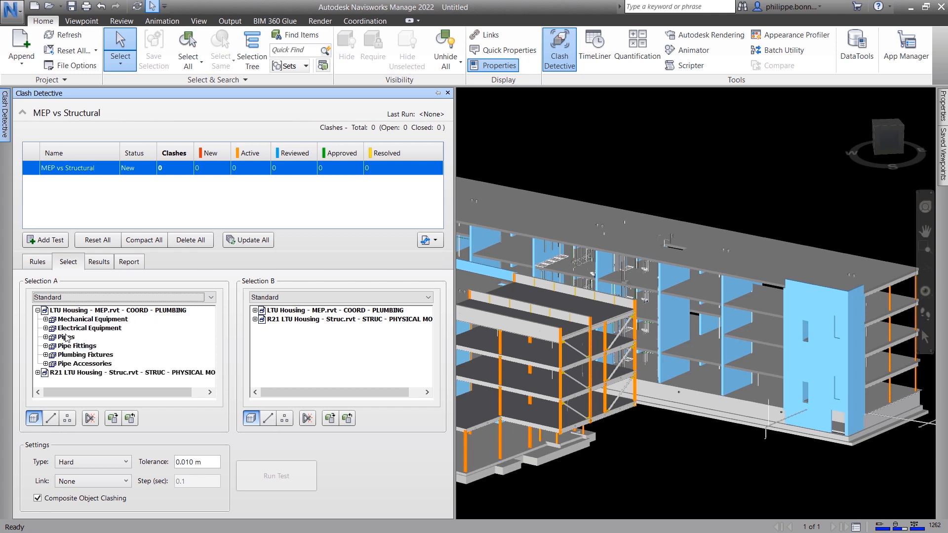
{"action": "left_click", "coordinate": [256, 320]}
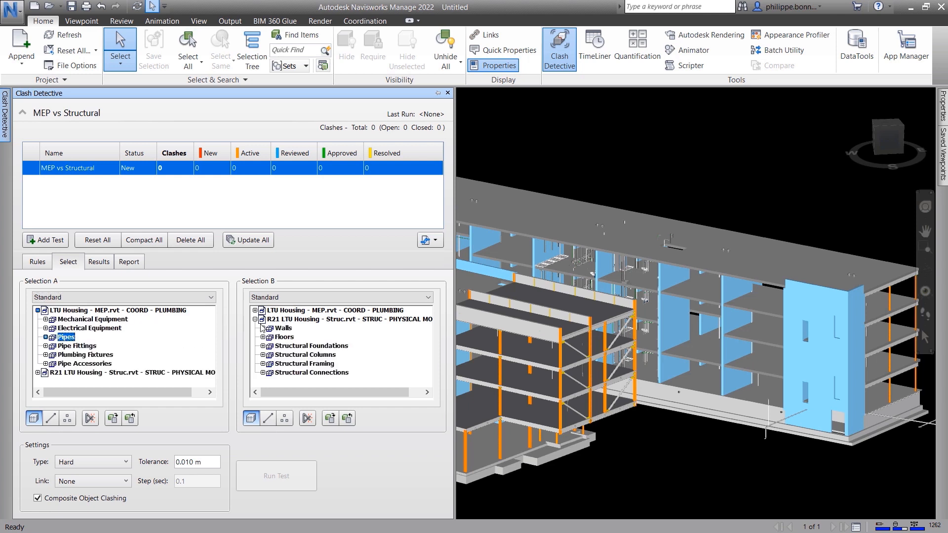
{"action": "left_click", "coordinate": [304, 364]}
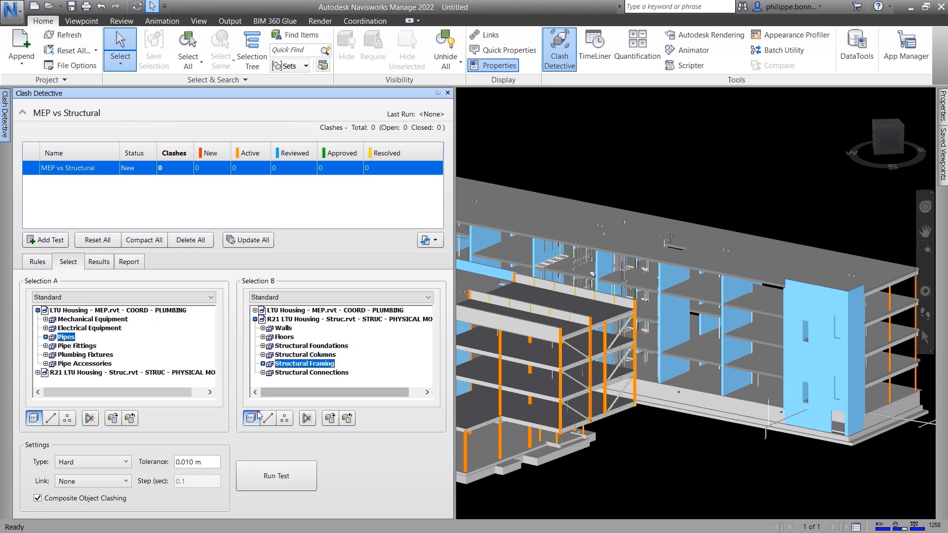
{"action": "mouse_move", "coordinate": [266, 417]}
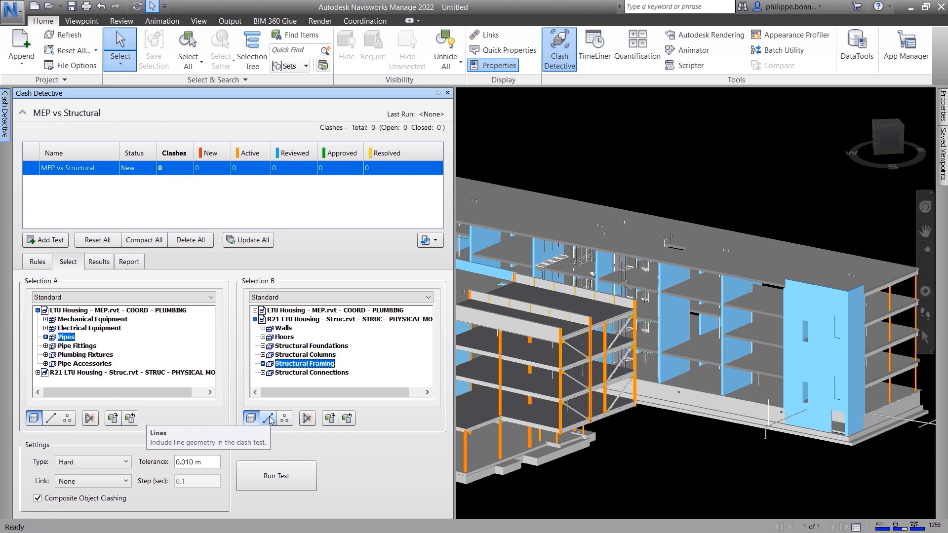
{"action": "mouse_move", "coordinate": [285, 418]}
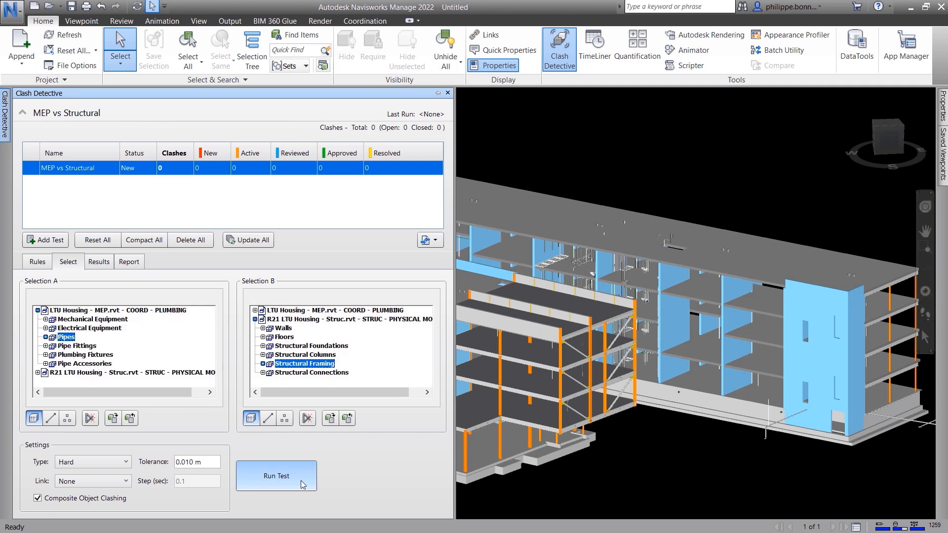
{"action": "left_click", "coordinate": [275, 476]}
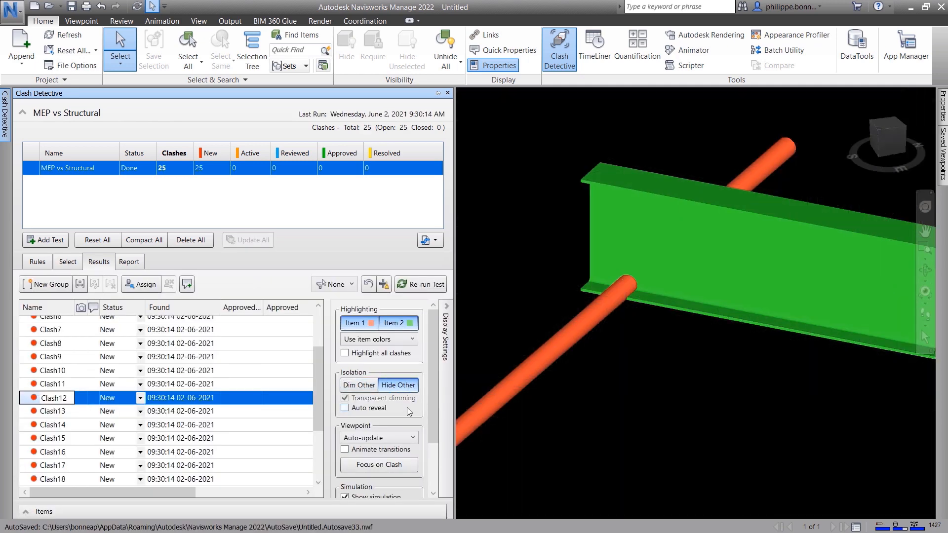
- Set isolation to Dim Other and publish Clash12 as a coordination issue
{"action": "left_click", "coordinate": [358, 385]}
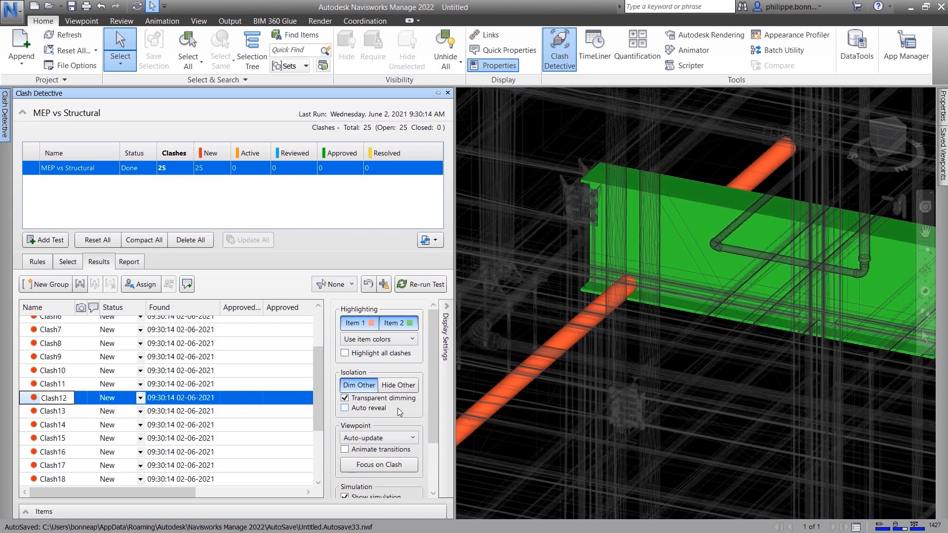
{"action": "left_click", "coordinate": [364, 20]}
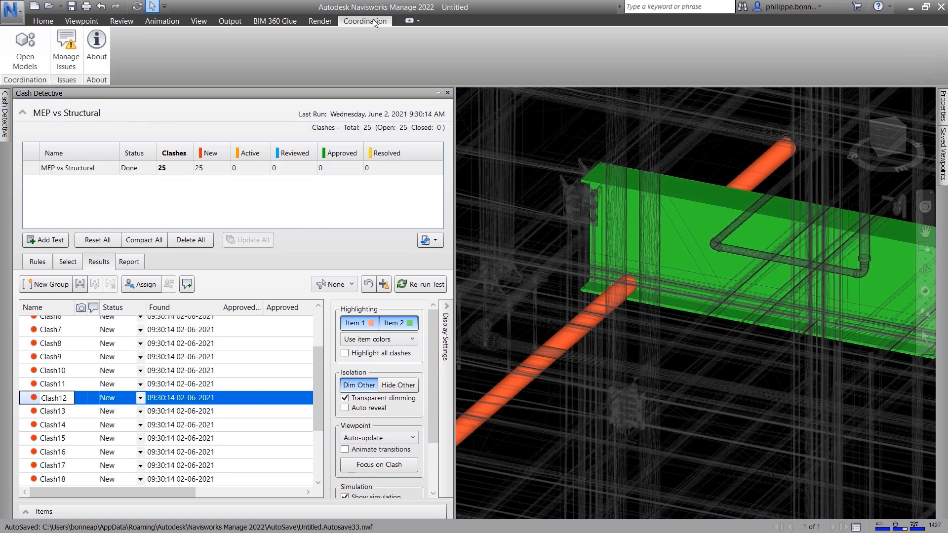
{"action": "left_click", "coordinate": [65, 48]}
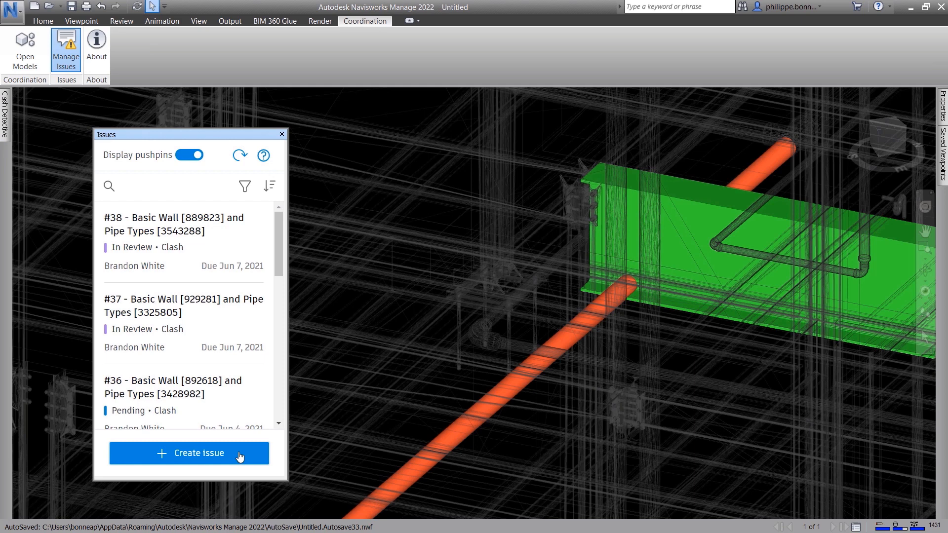
{"action": "left_click", "coordinate": [189, 453]}
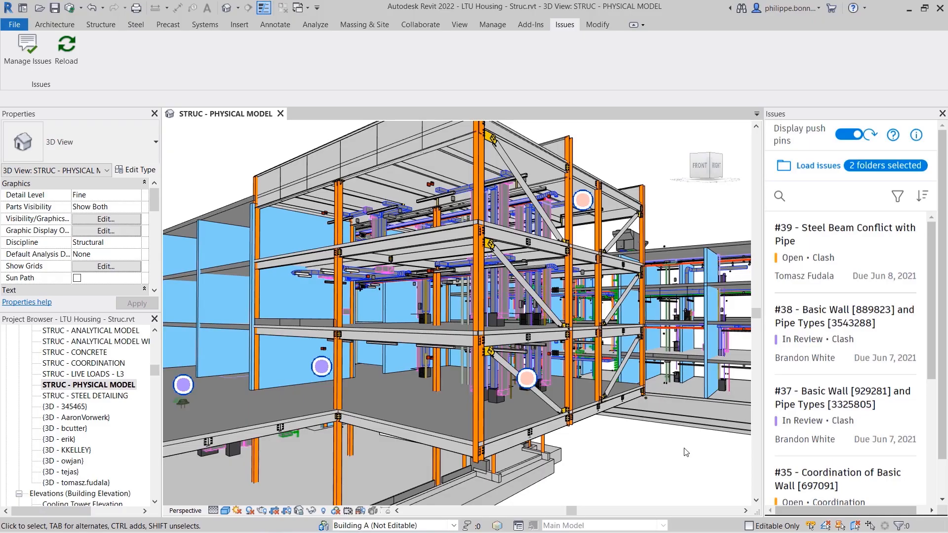
{"action": "mouse_move", "coordinate": [816, 280]}
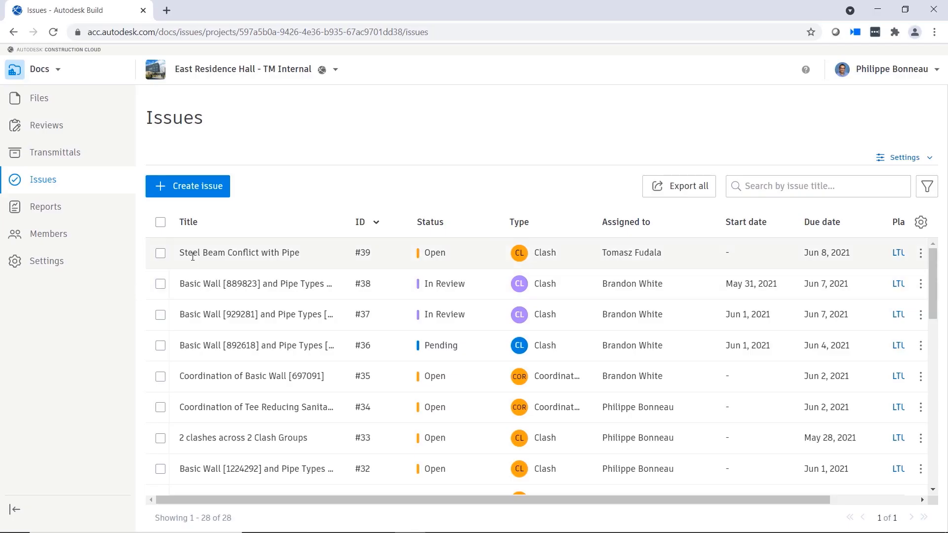
{"action": "mouse_move", "coordinate": [360, 258]}
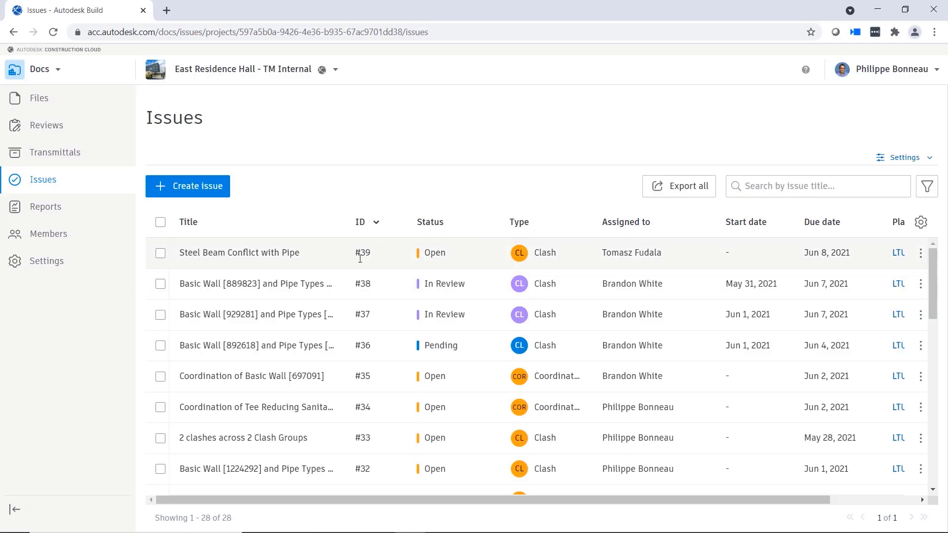
{"action": "mouse_move", "coordinate": [600, 261]}
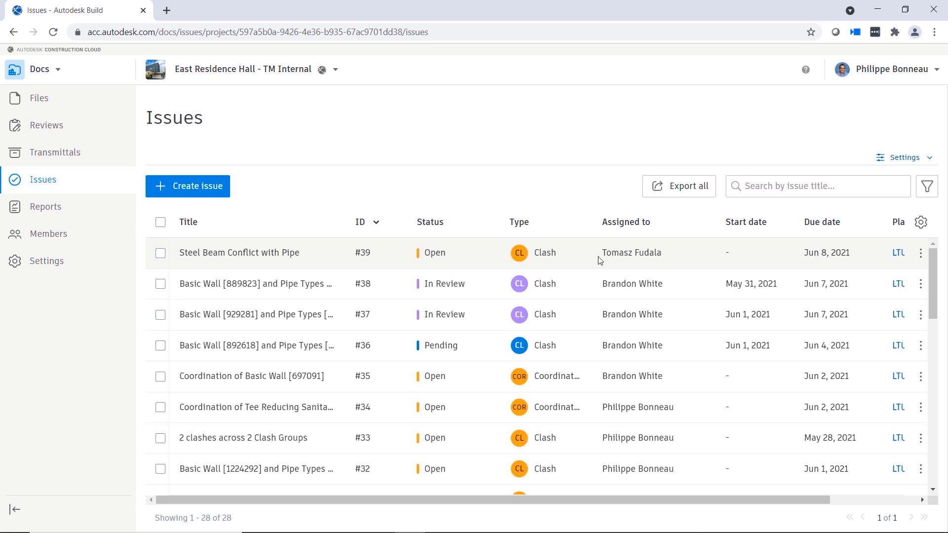
{"action": "mouse_move", "coordinate": [789, 265]}
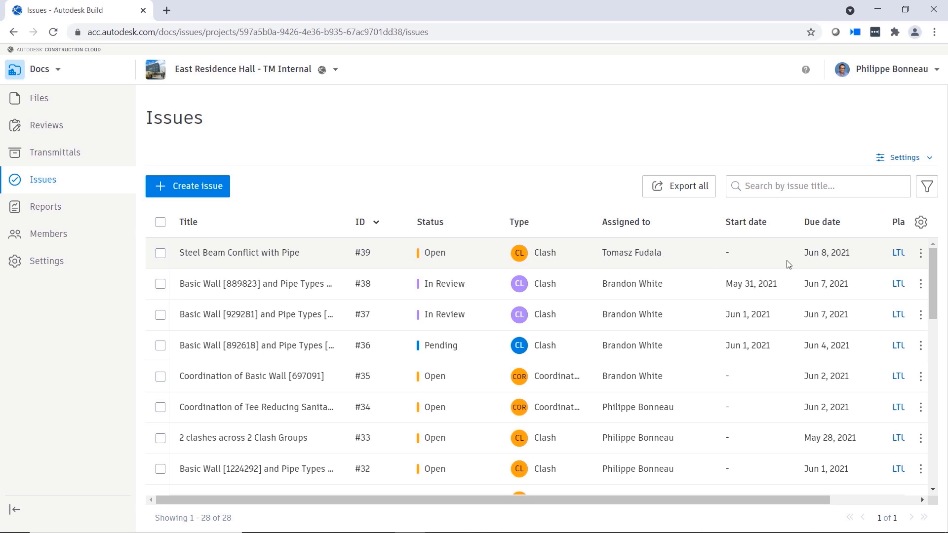
{"action": "mouse_move", "coordinate": [285, 263]}
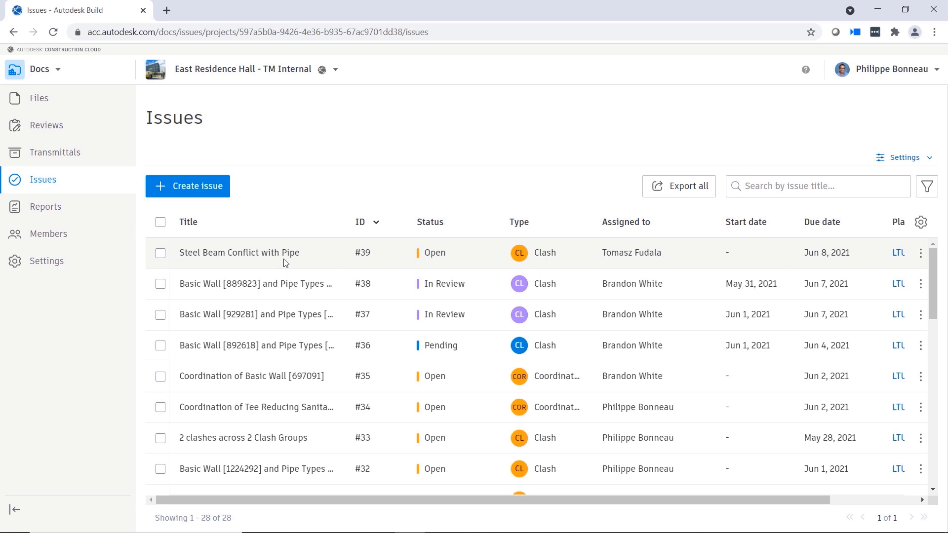
- Open issue #39 in Autodesk Build and scroll to its attached screenshot
{"action": "left_click", "coordinate": [239, 253]}
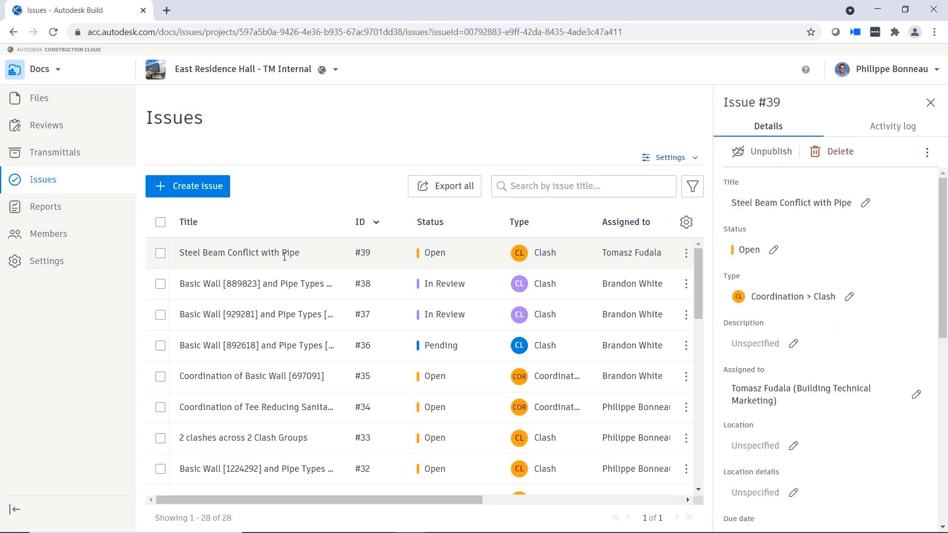
{"action": "scroll", "scroll_direction": "down", "scroll_amount": 3}
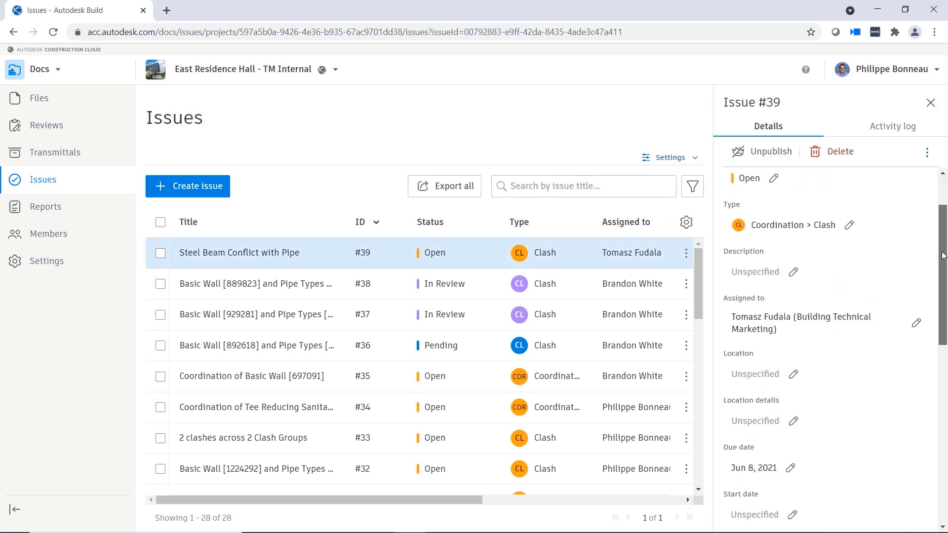
{"action": "scroll", "scroll_direction": "down", "scroll_amount": 3}
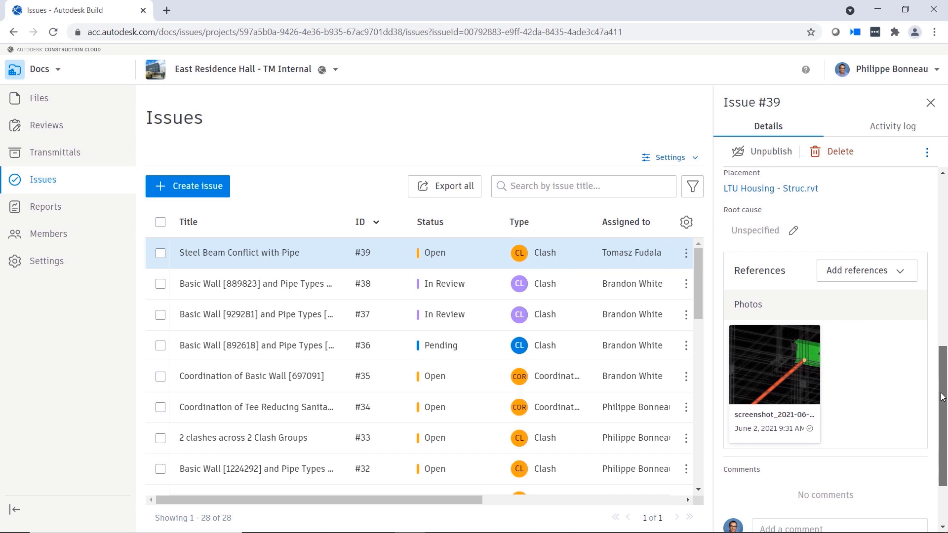